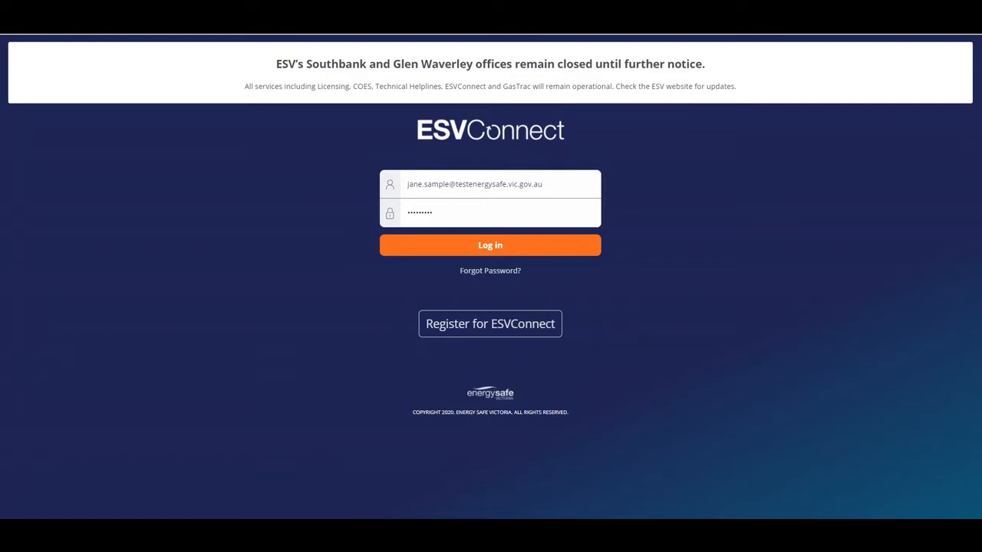
mouse_move(965, 380)
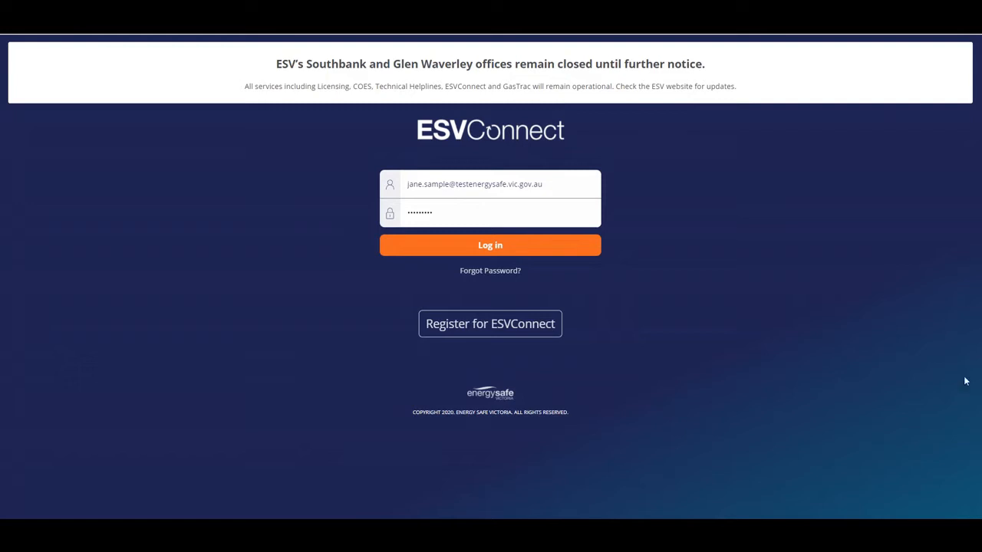
Log in to the ESVConnect account with the entered email and password
click(489, 245)
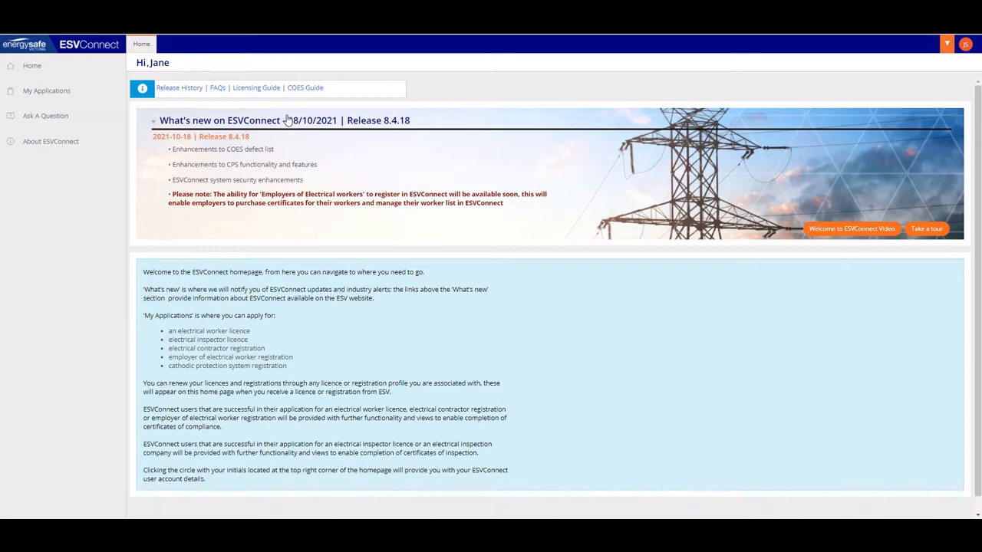
Go to My Applications to see the application types and draft applications
click(46, 91)
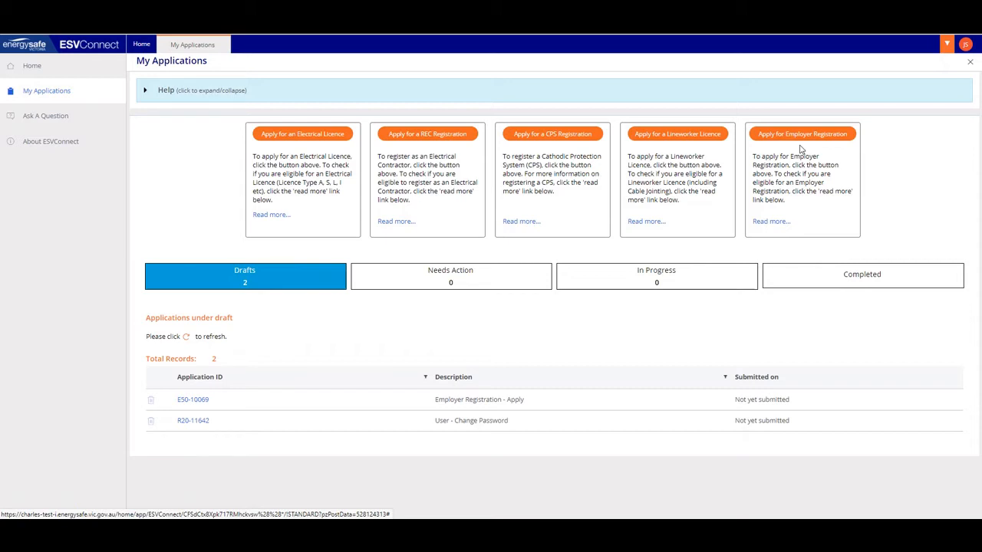
mouse_move(776, 230)
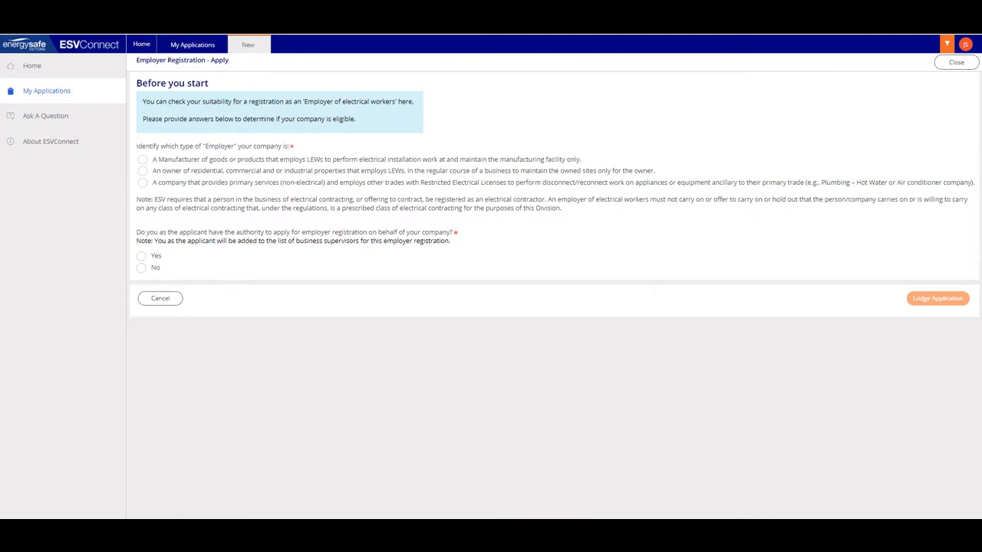
mouse_move(360, 347)
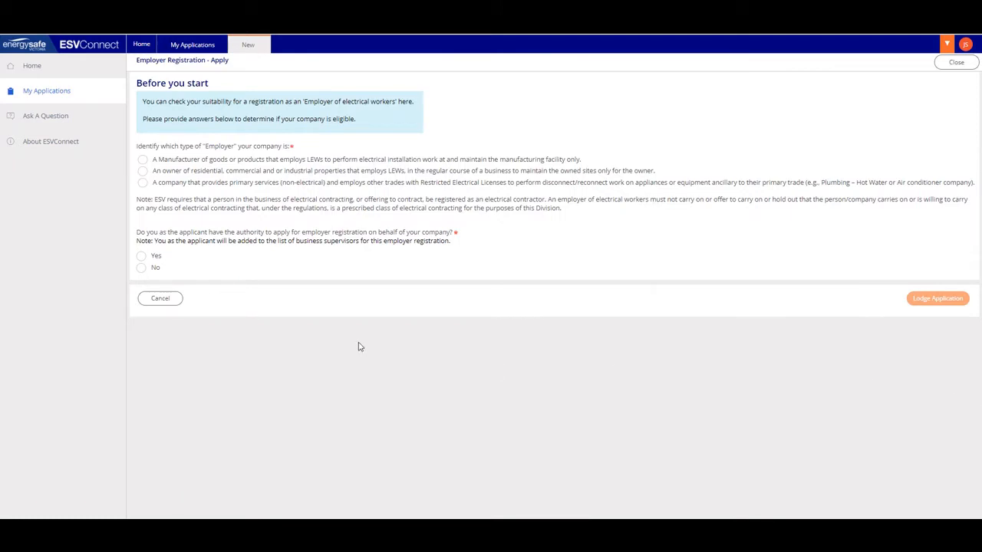
mouse_move(356, 343)
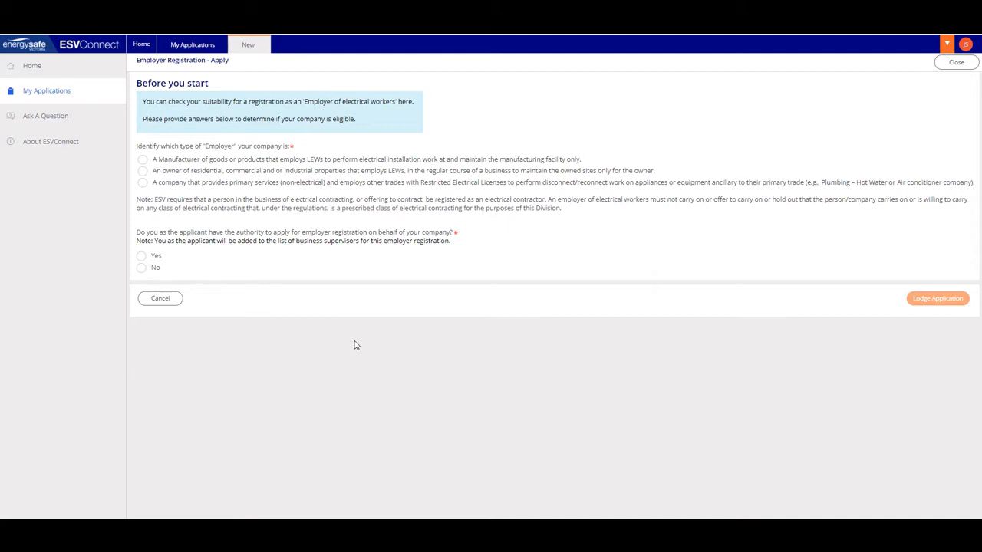
mouse_move(141, 190)
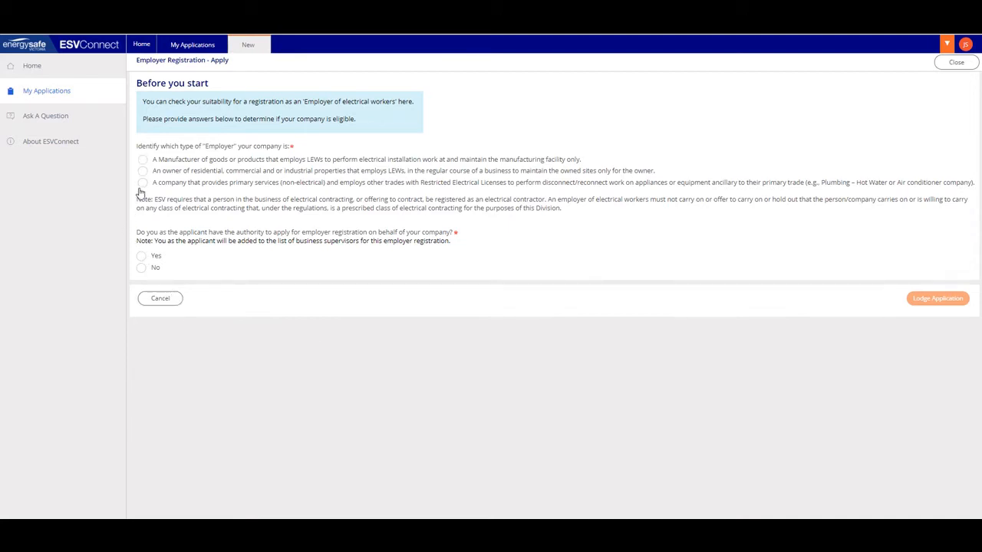
Answer the eligibility questions as a property-owning employer with authority, accept the Privacy Collection Notice, and lodge the application
click(141, 171)
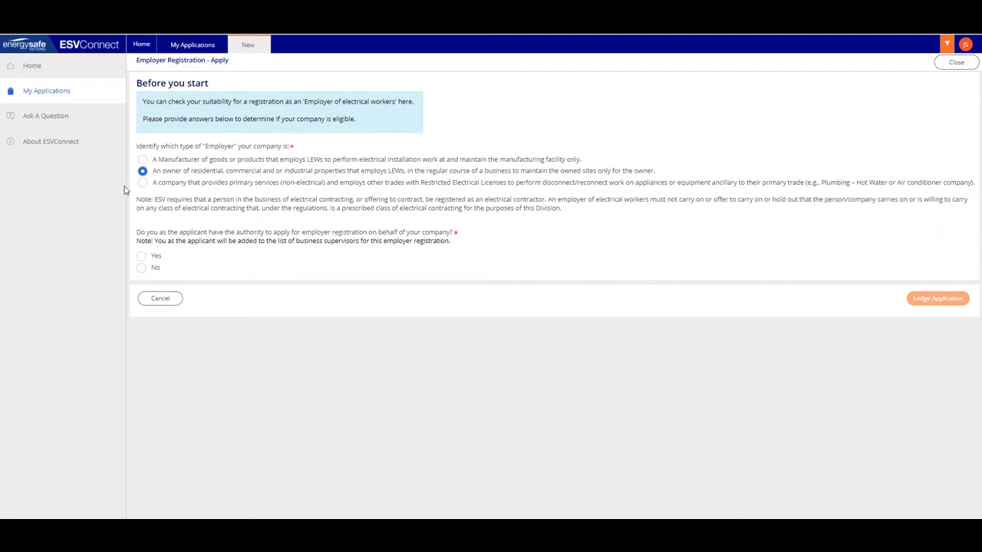
mouse_move(58, 255)
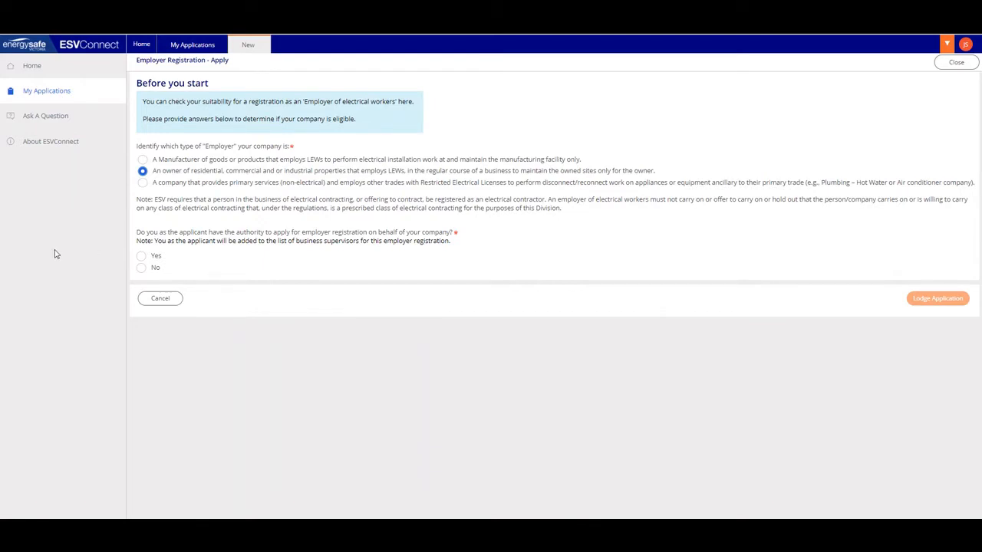
click(142, 256)
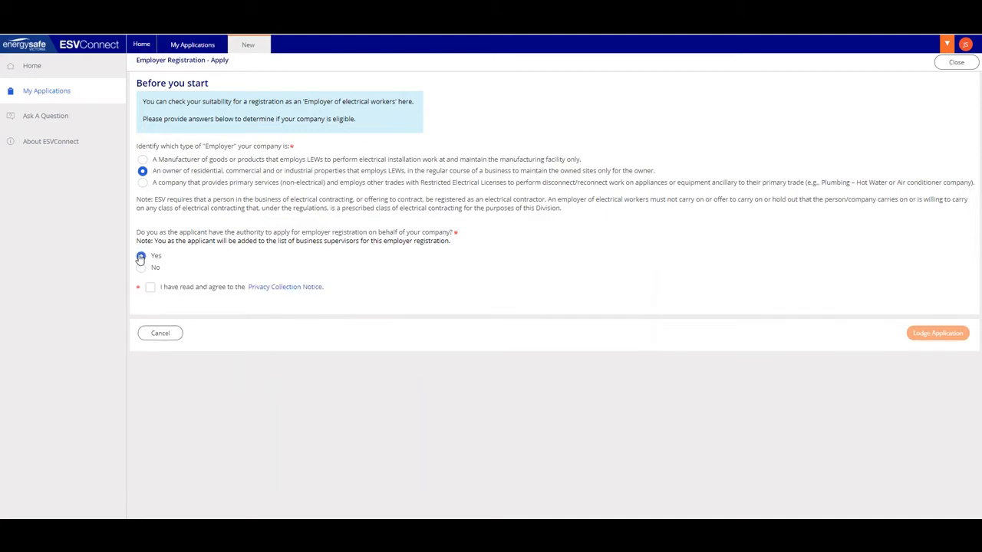
click(141, 255)
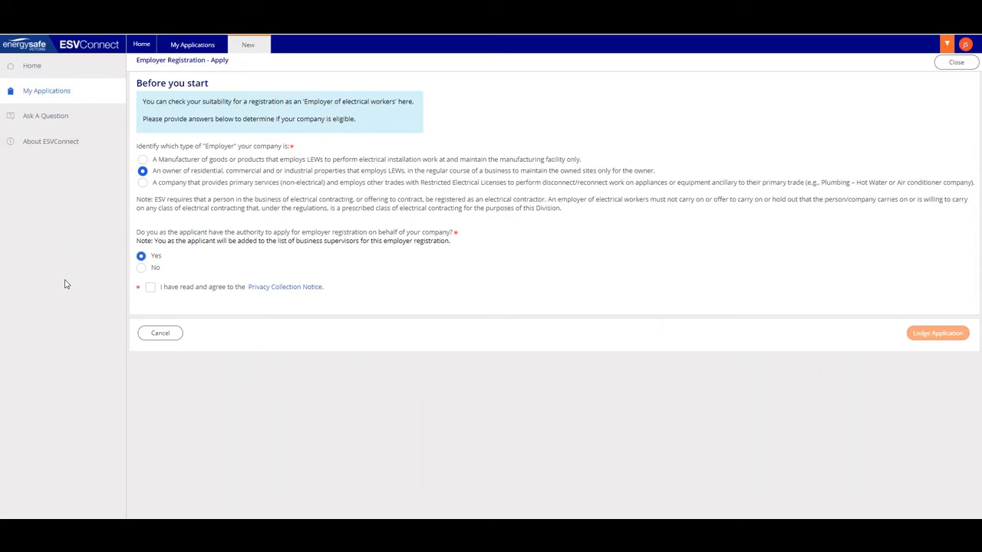
click(151, 287)
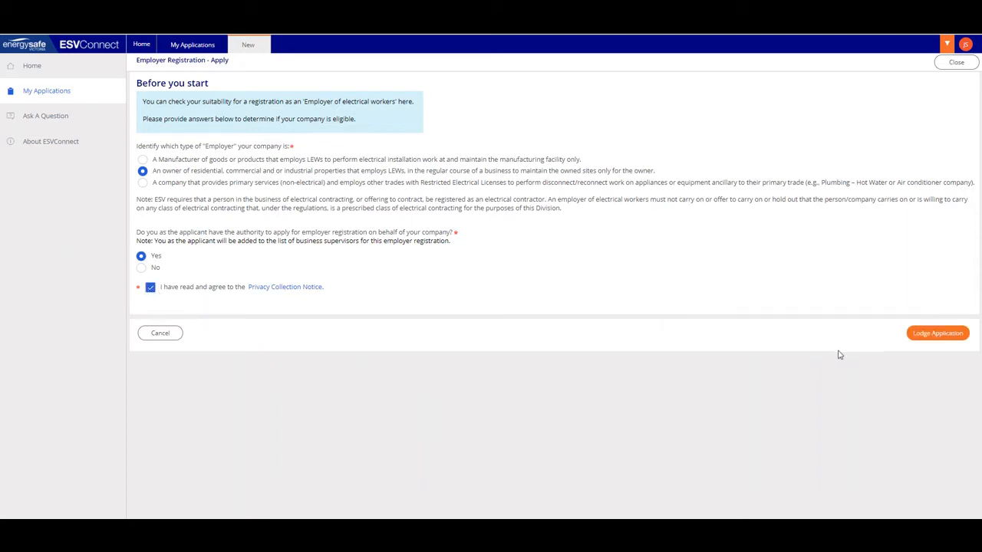
click(937, 333)
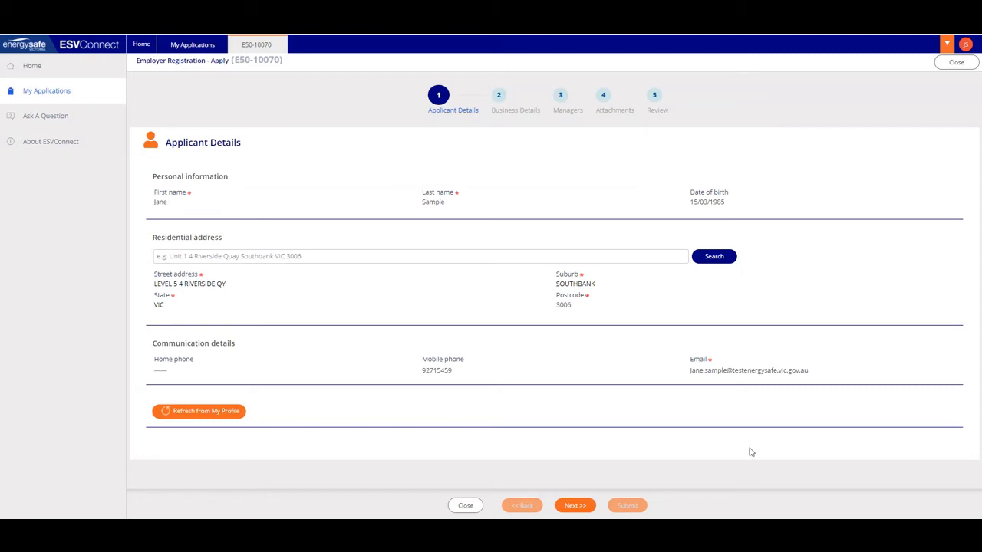
Advance past the Applicant Details step of the employer registration
click(575, 506)
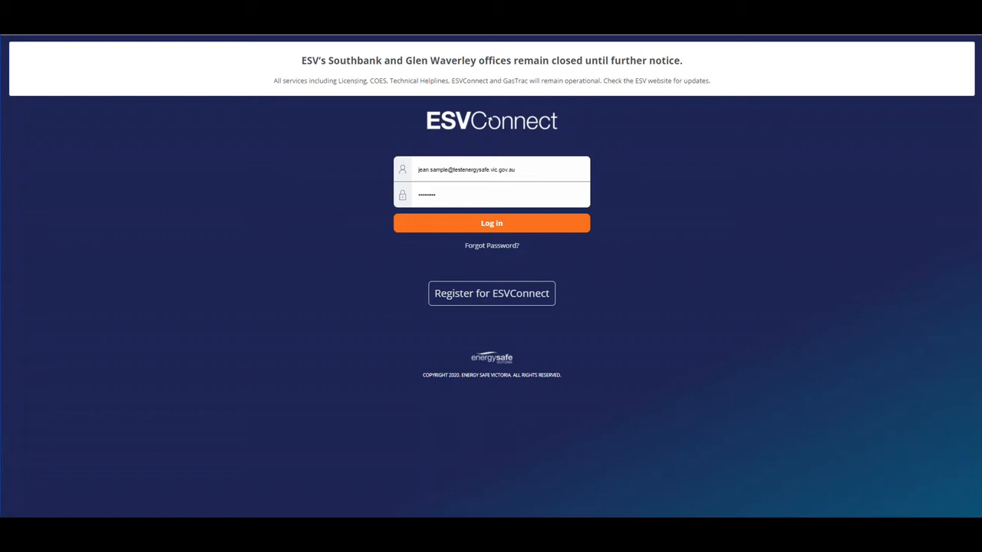
mouse_move(659, 236)
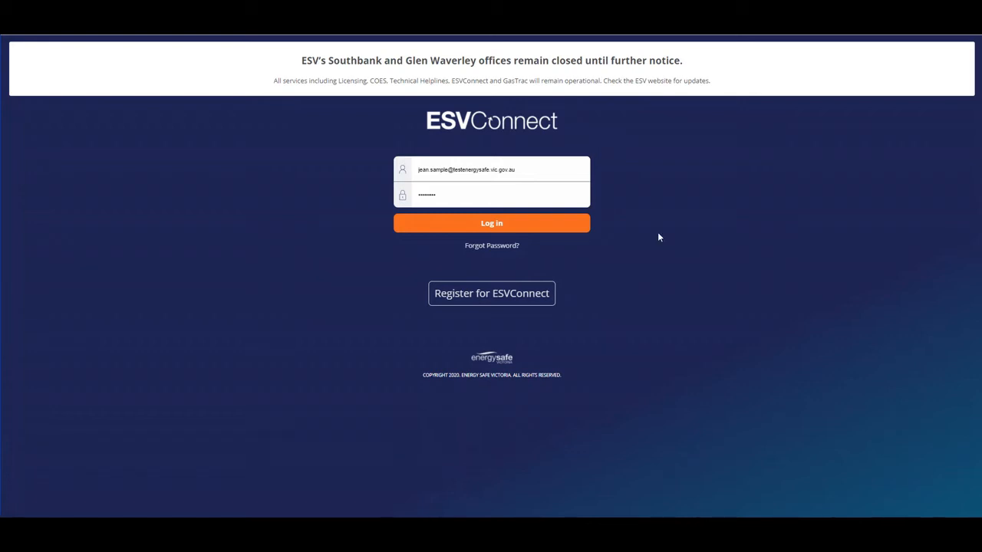
click(491, 224)
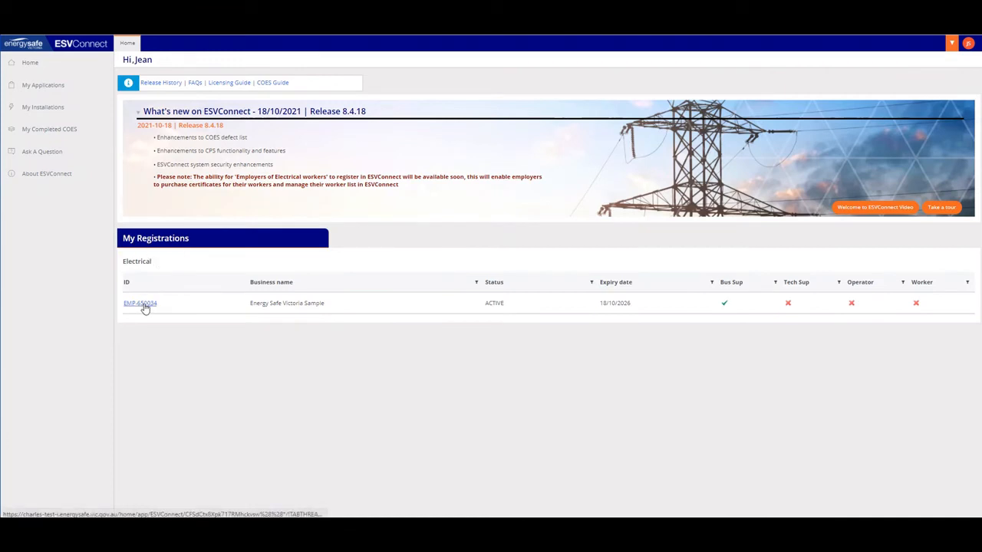
click(137, 304)
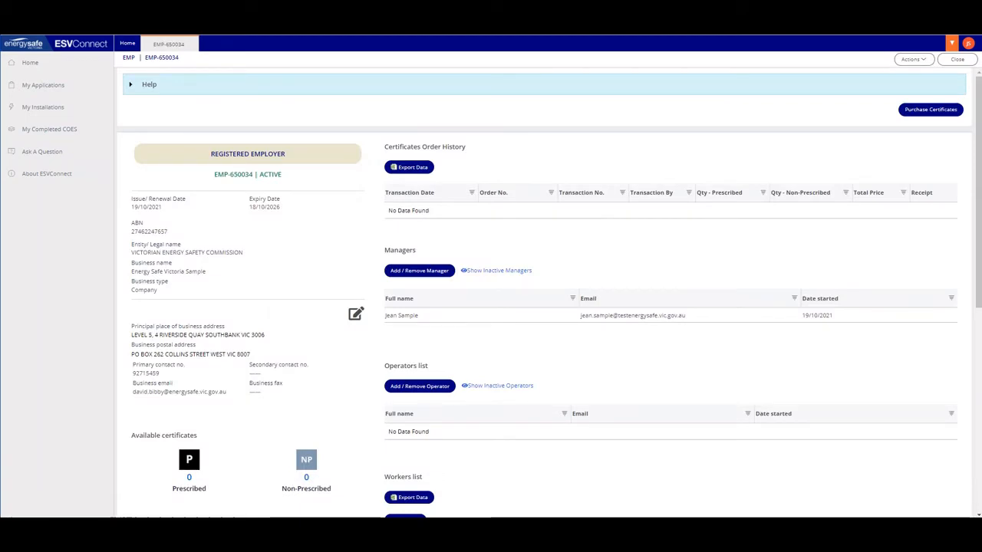
mouse_move(268, 268)
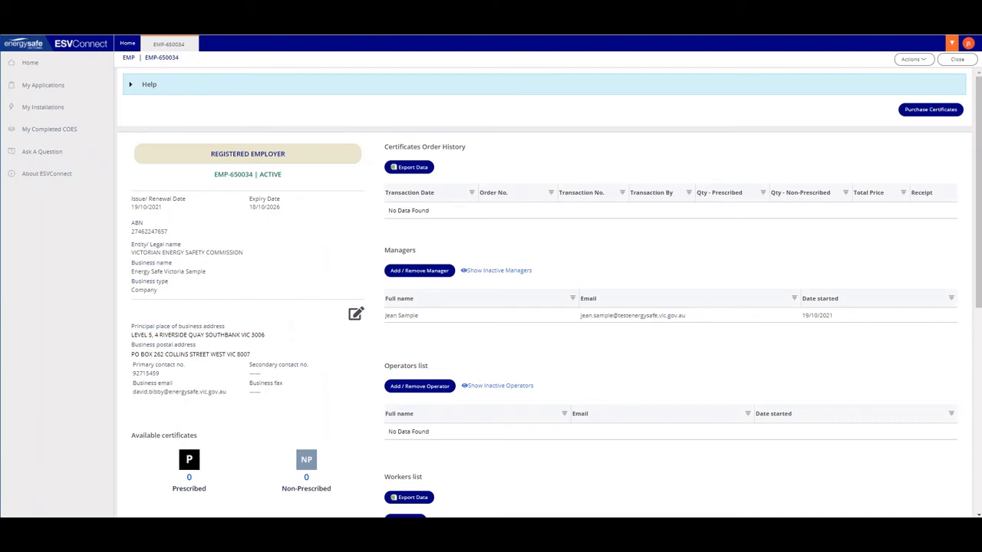
mouse_move(632, 89)
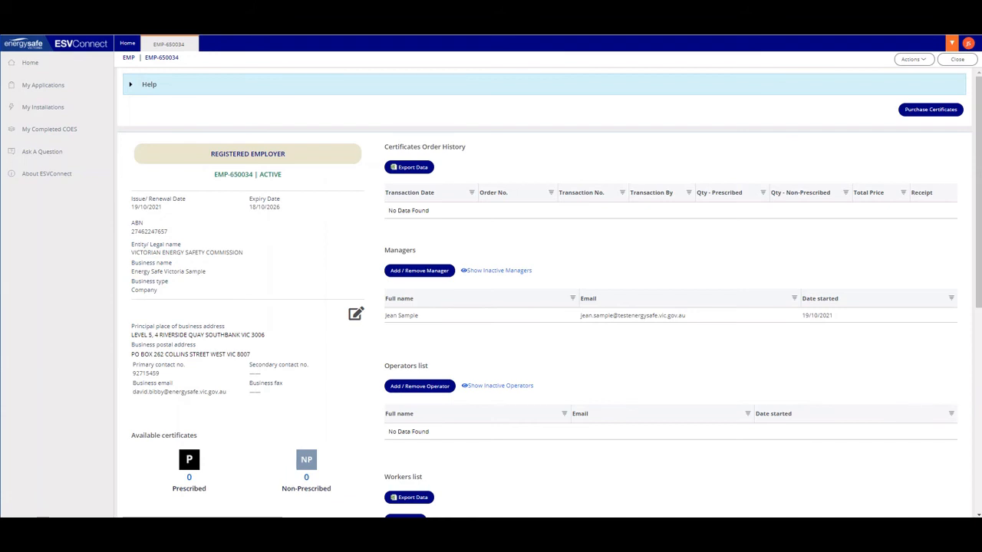
Scroll through the EMP-650034 profile to review its managers and operators
scroll(down, 3)
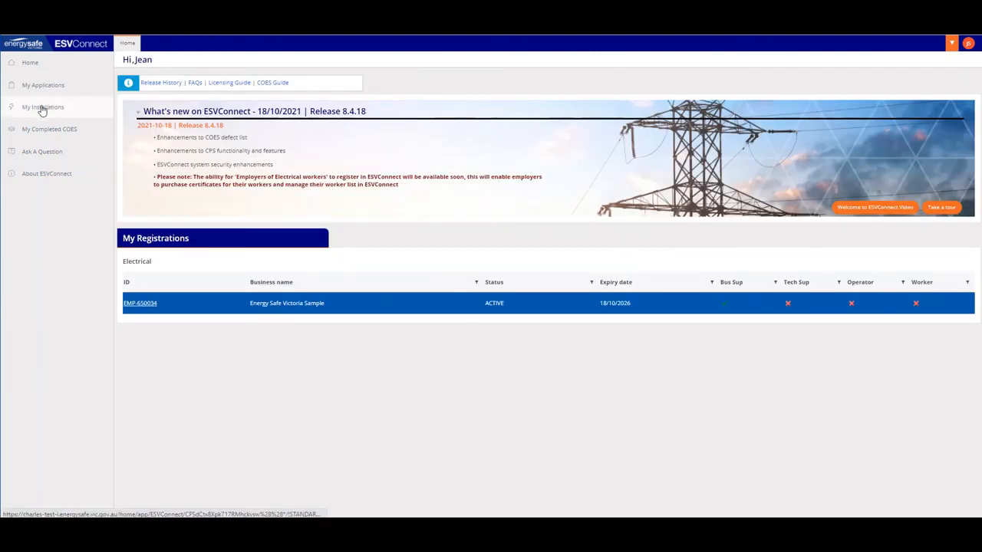
View My Installations for EMP-650034 with zero drafts, then go to My Completed COES
click(43, 108)
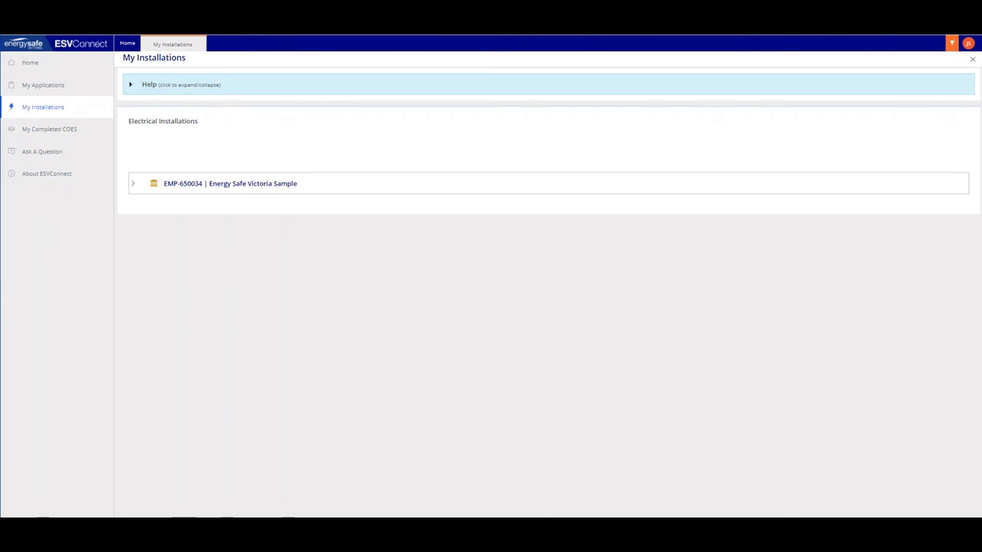
mouse_move(645, 310)
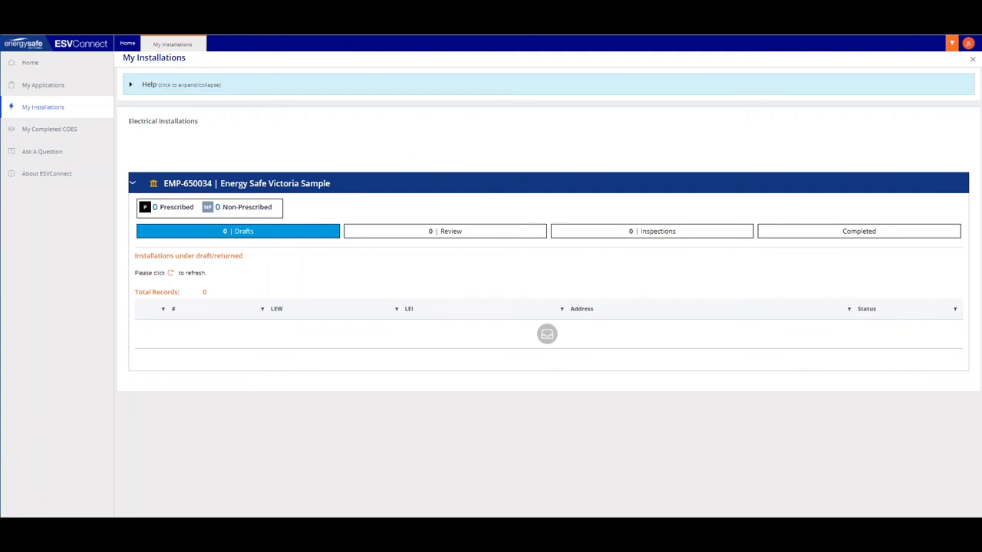
click(49, 129)
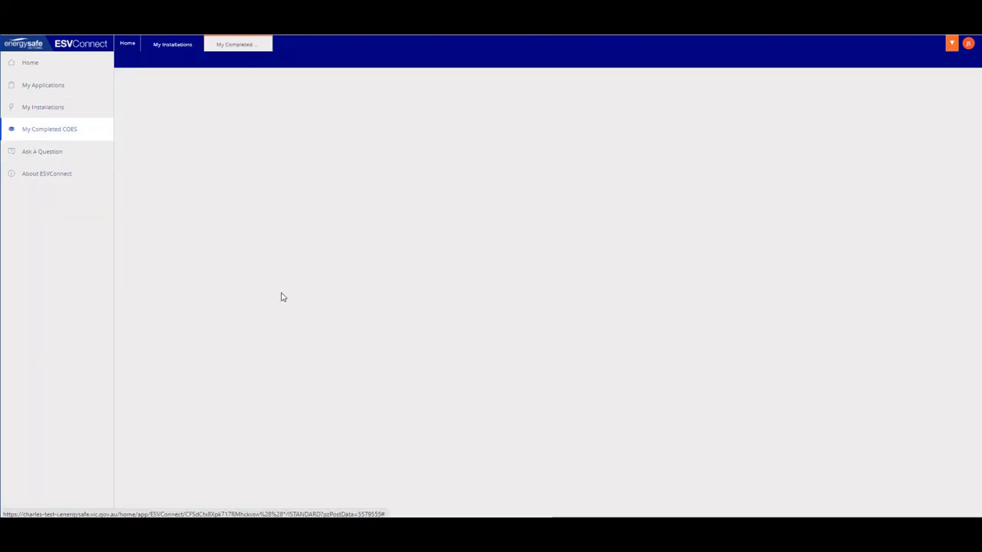
Expand the EMP-650034 | Energy Safe Victoria Sample row, showing no completed certificates
click(49, 129)
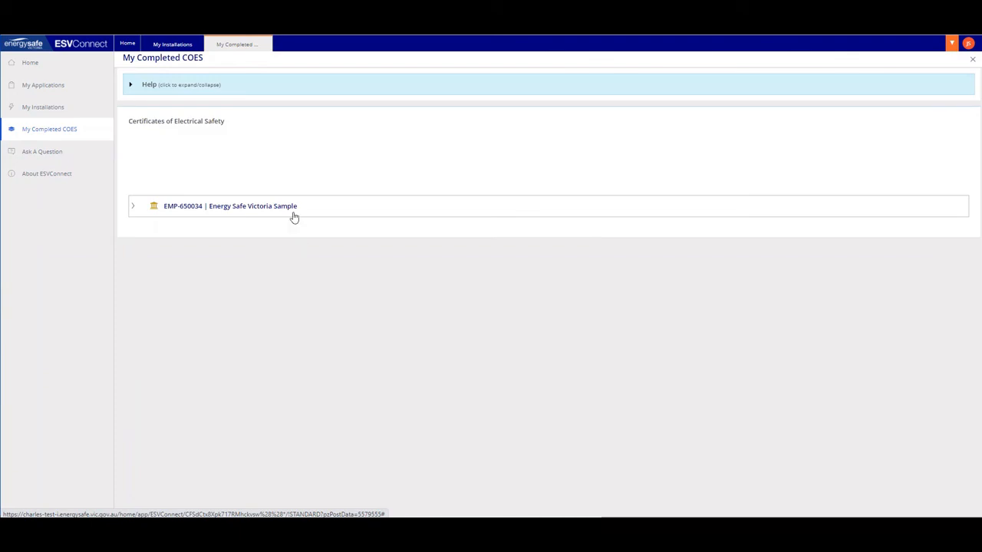
click(230, 206)
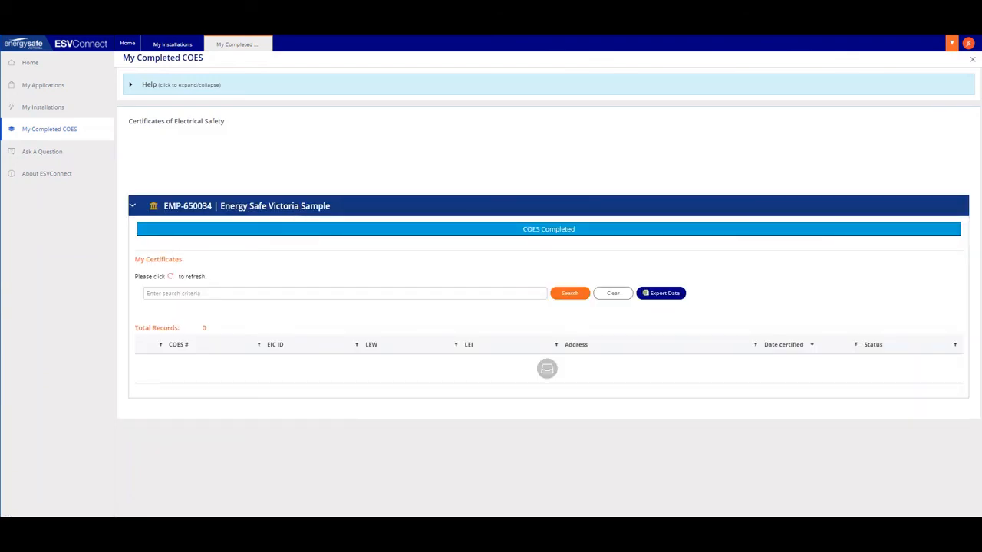